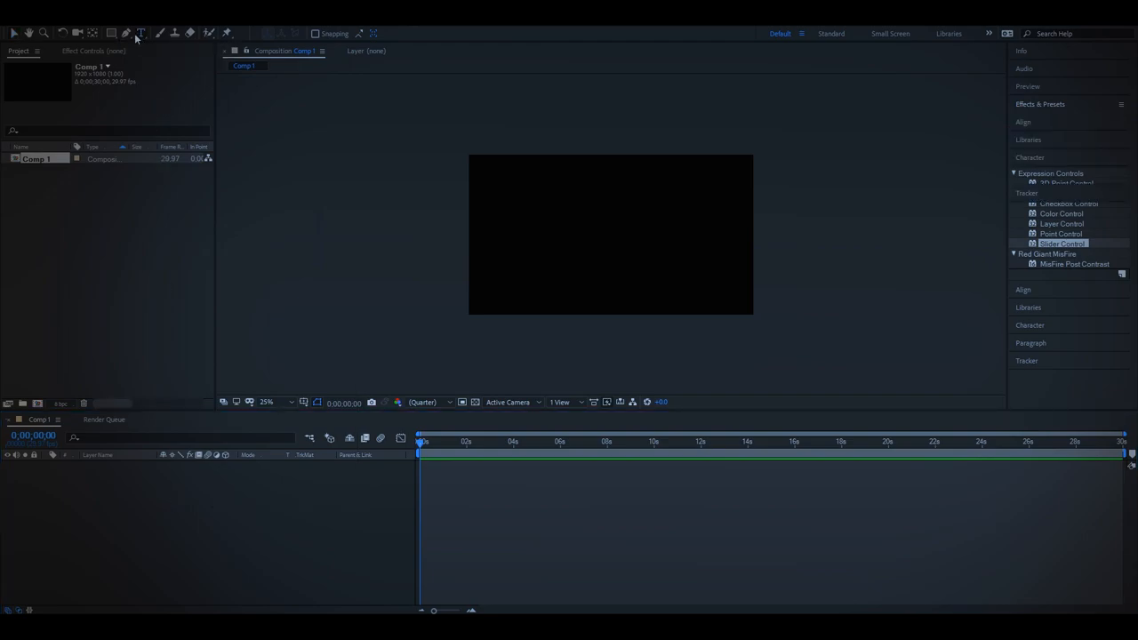
Create a text layer in Comp 1 with the Type tool, check Character, and show the Align panel.
{"action": "left_click", "coordinate": [140, 32]}
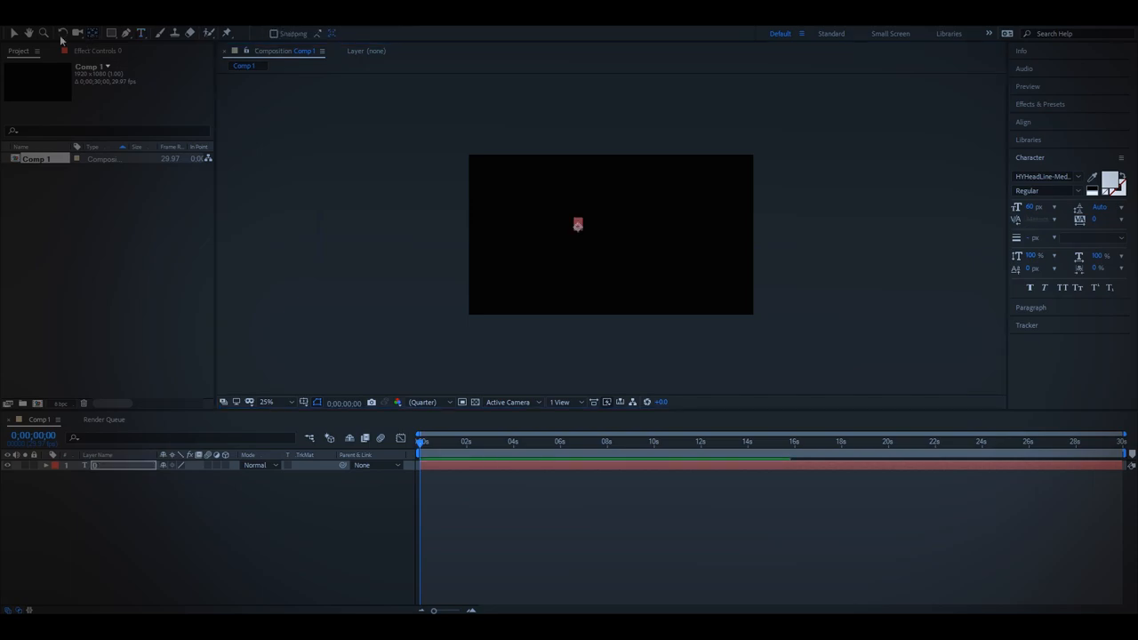
{"action": "left_click", "coordinate": [1030, 157]}
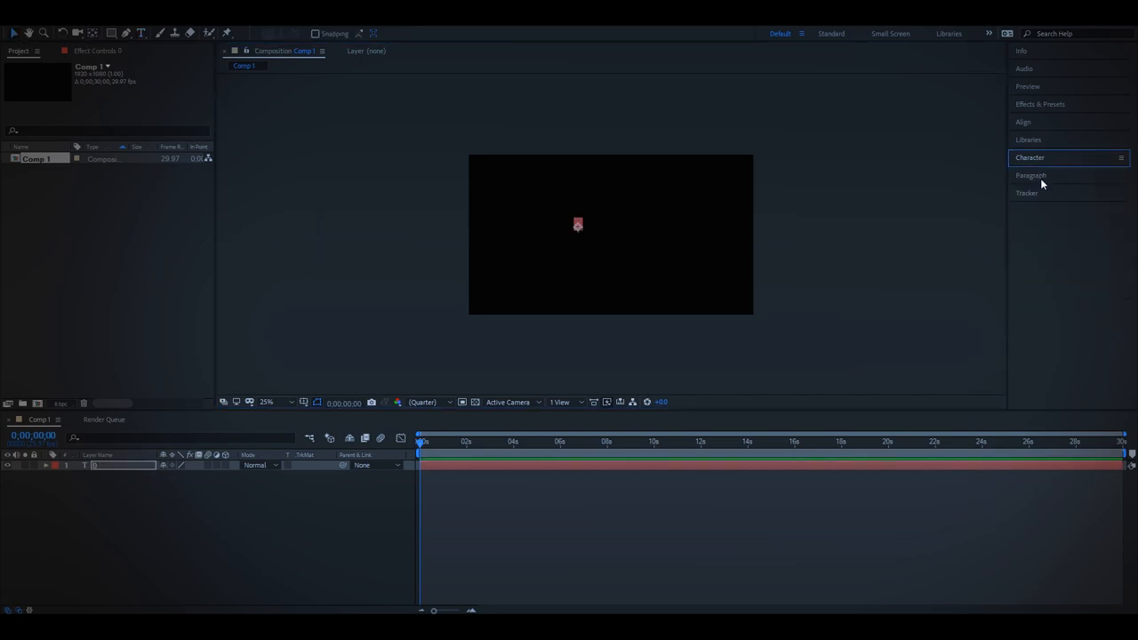
{"action": "left_click", "coordinate": [1029, 156]}
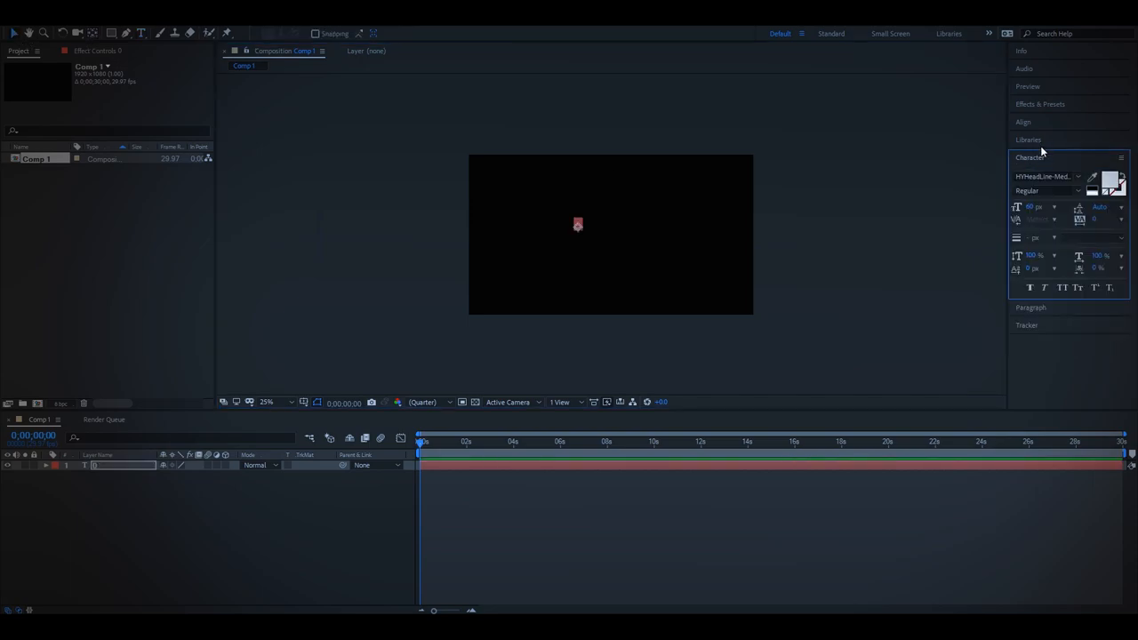
{"action": "left_click", "coordinate": [1025, 121]}
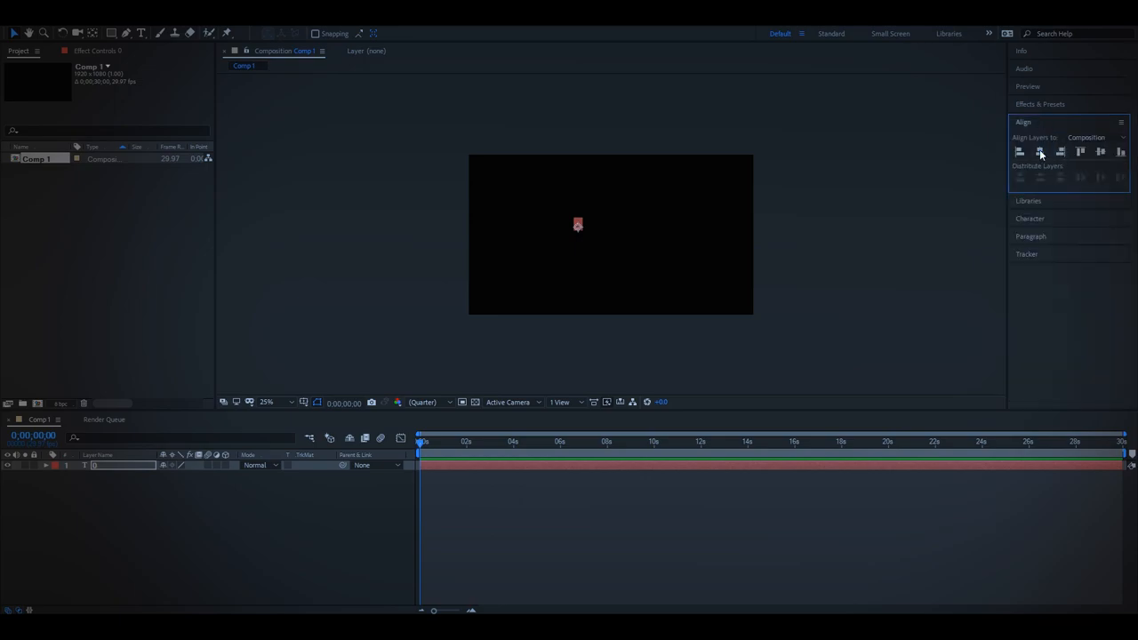